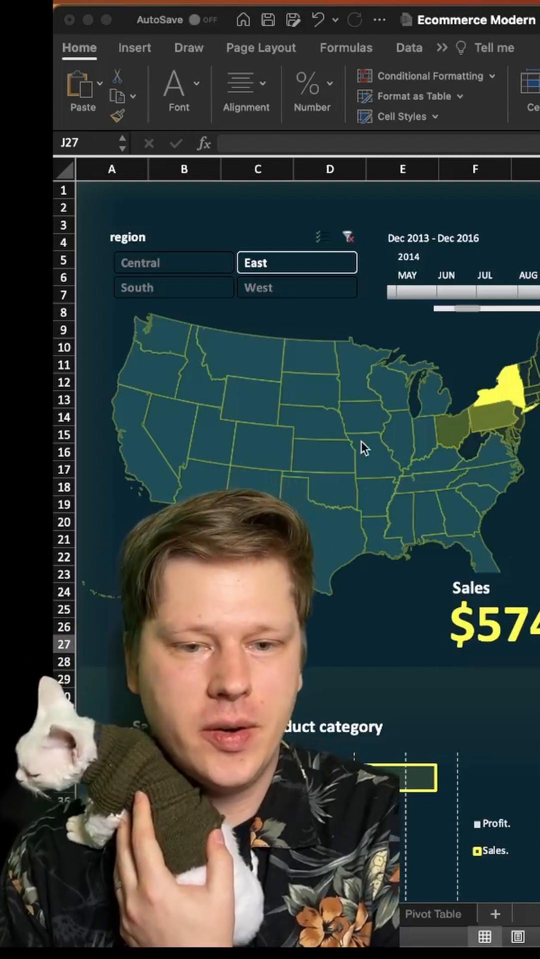
# Step: Filter the dashboard map to the Central region and show the raw orders data sheet
pyautogui.click(173, 263)
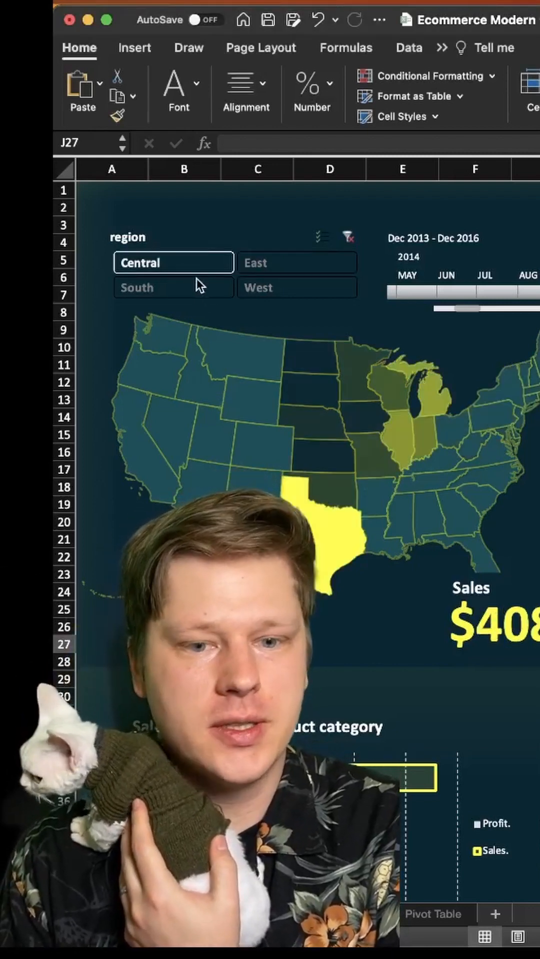
pyautogui.click(297, 287)
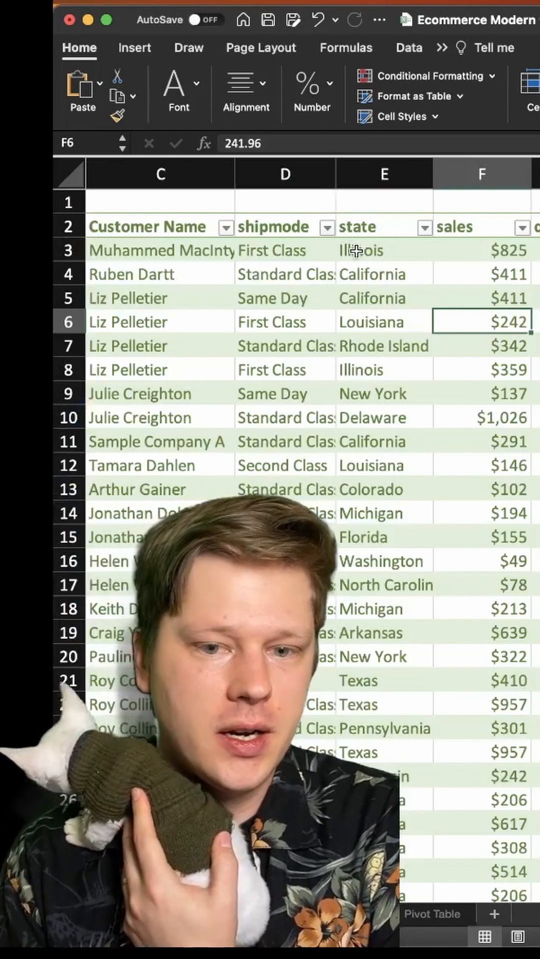
pyautogui.click(380, 227)
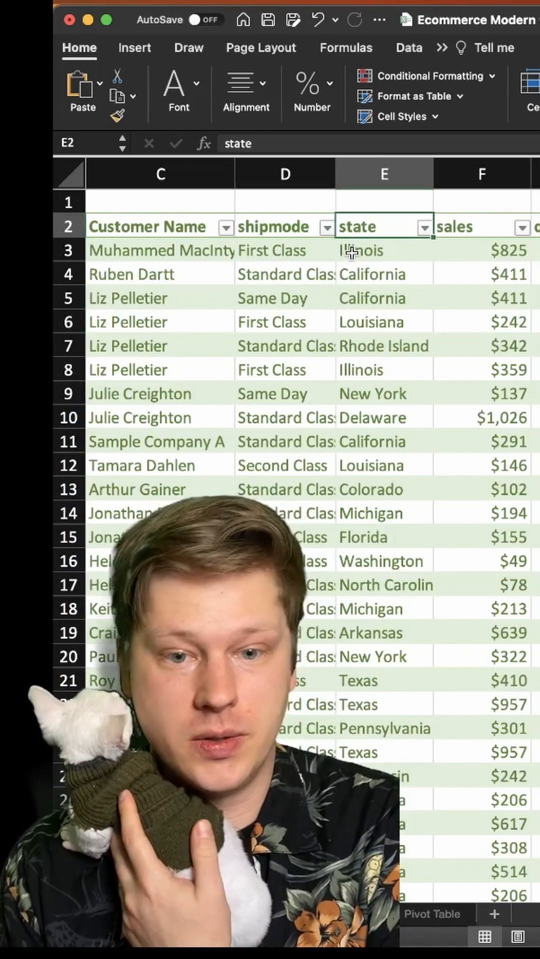
pyautogui.click(481, 250)
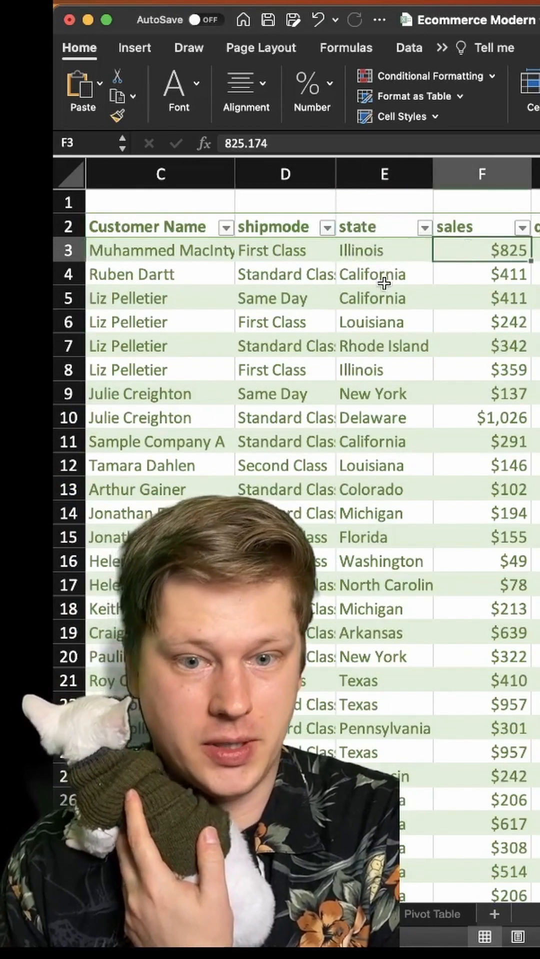
pyautogui.click(384, 274)
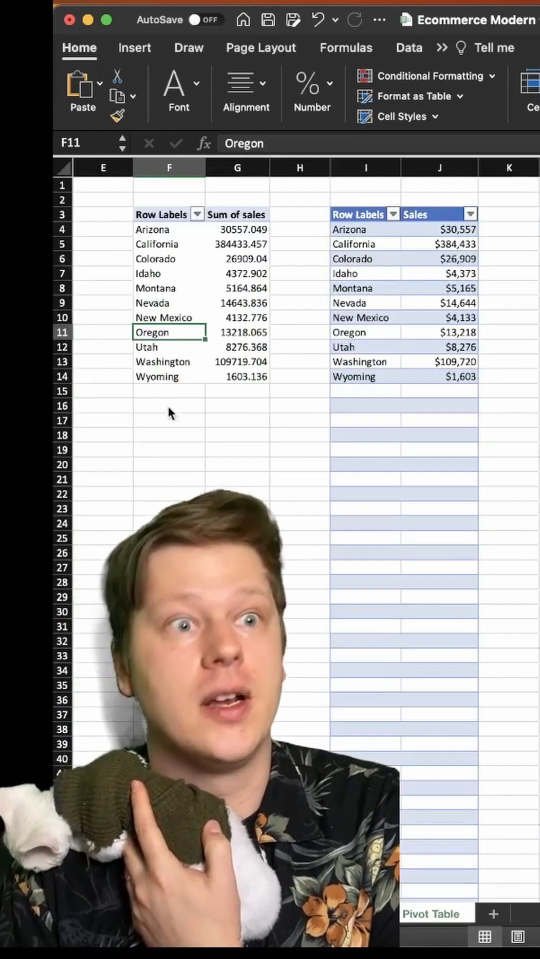
# Step: Select a value in the sales-by-state pivot and show its field list with state rows and Sum of sales
pyautogui.click(169, 406)
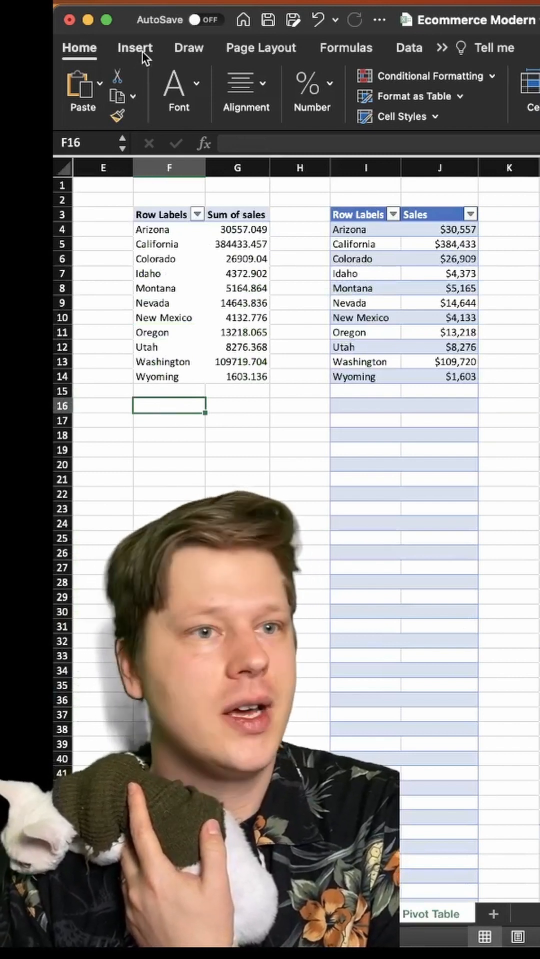
pyautogui.click(134, 48)
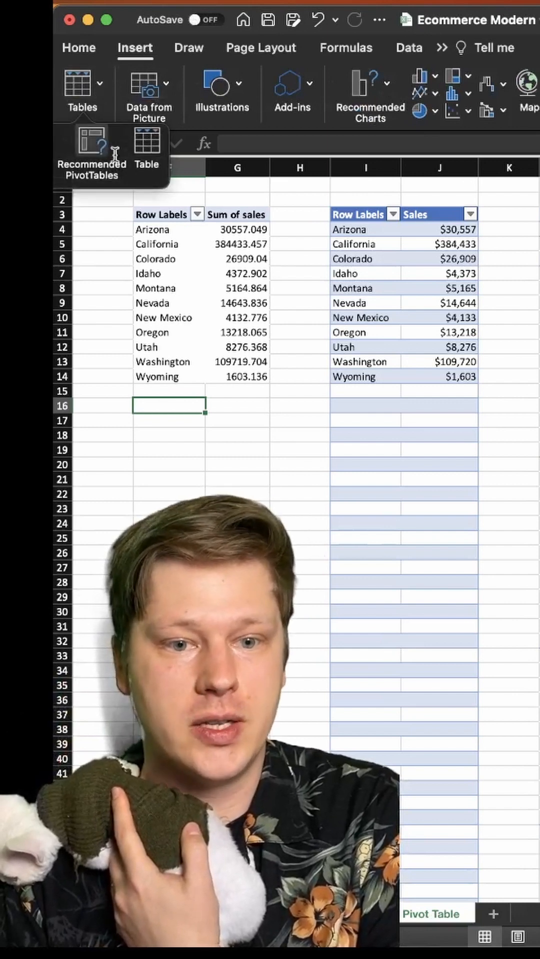
pyautogui.click(238, 274)
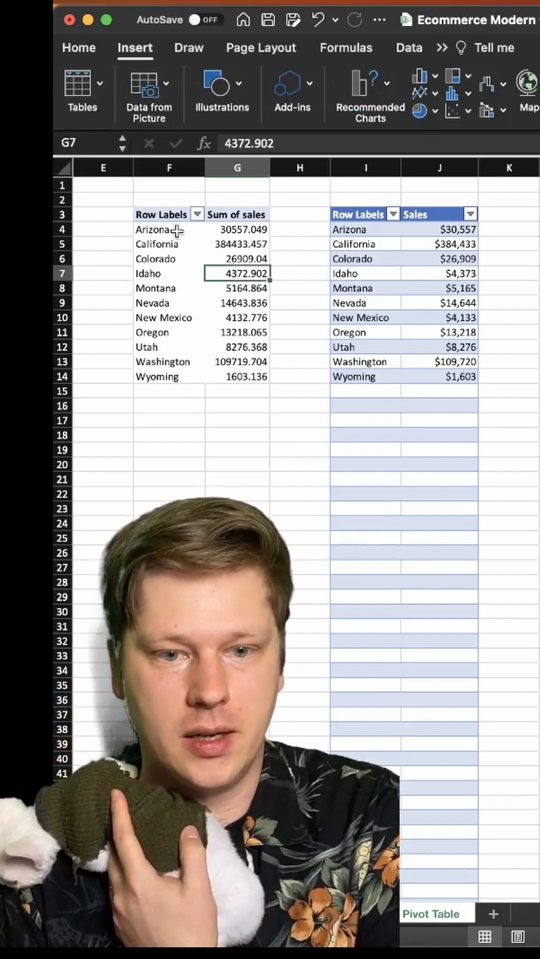
pyautogui.rightClick(153, 230)
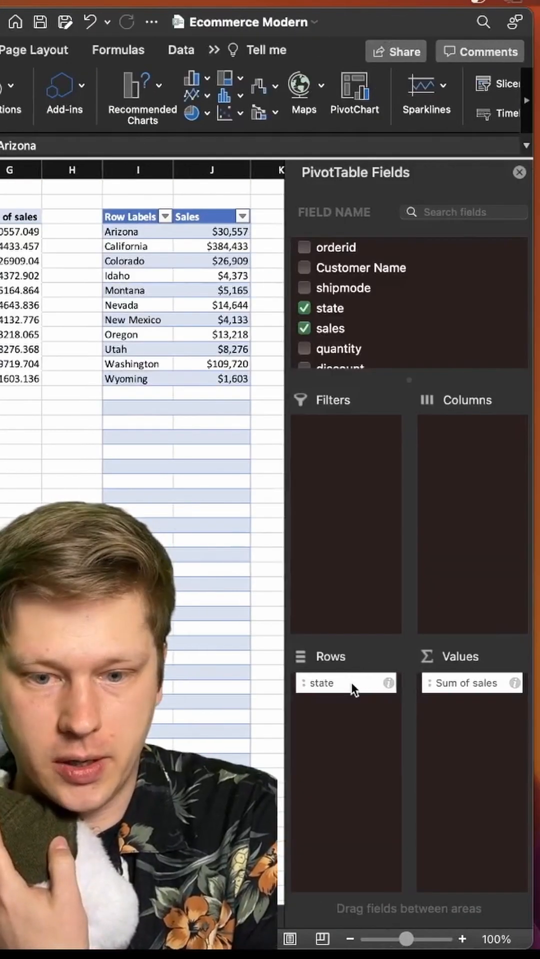
# Step: Select the sales-by-state pivot range F3:G14 as the map source
pyautogui.click(343, 683)
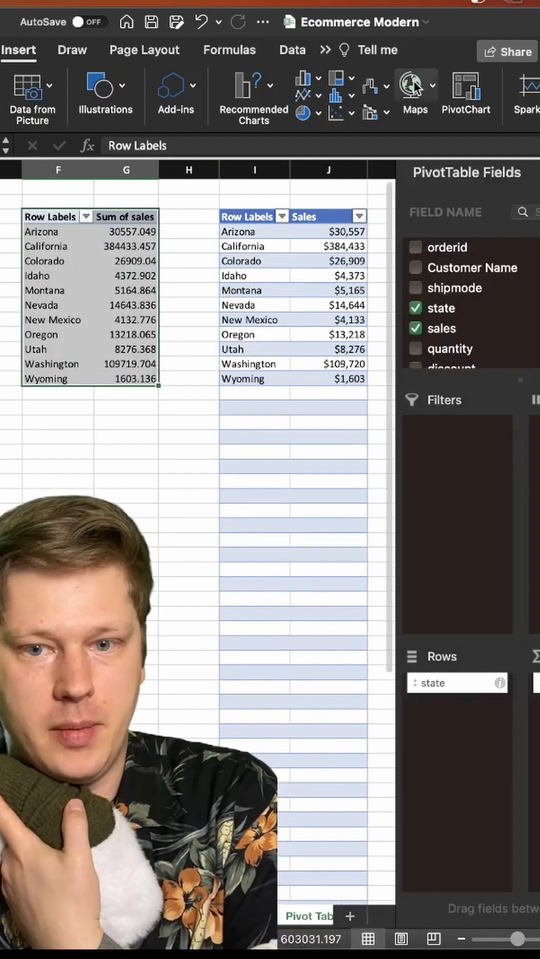
pyautogui.click(415, 89)
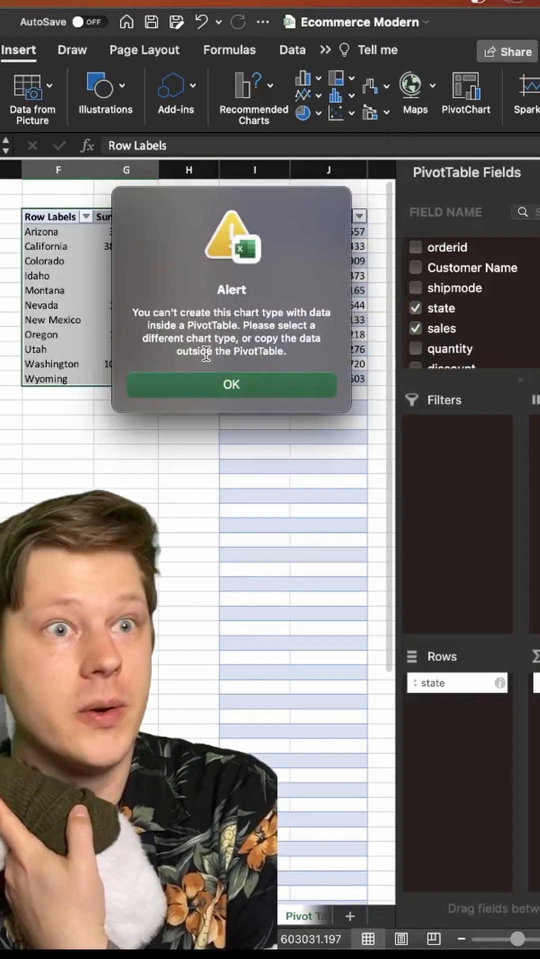
pyautogui.click(231, 384)
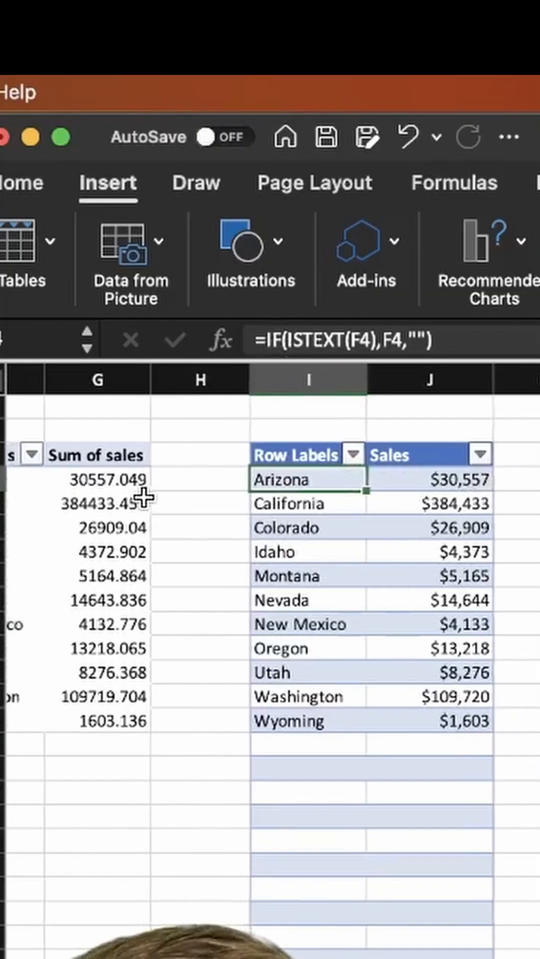
pyautogui.hscroll(-3)
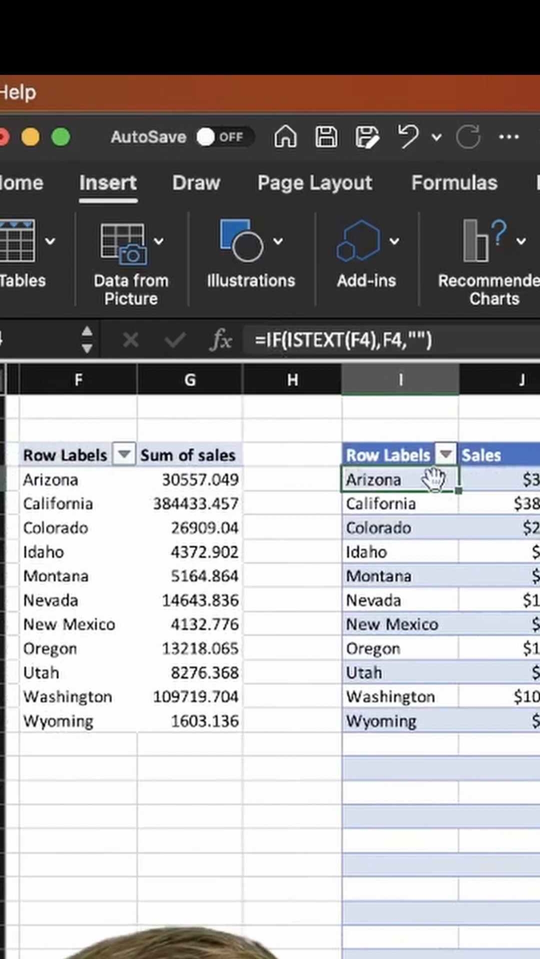
pyautogui.moveTo(366, 456)
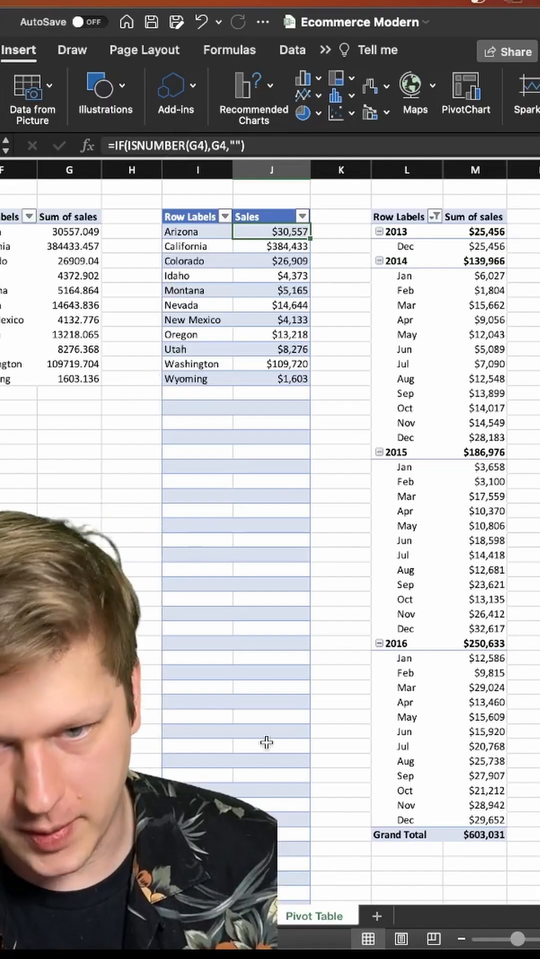
# Step: Insert a filled US map of sales by state from the helper table I3:J14
pyautogui.click(130, 216)
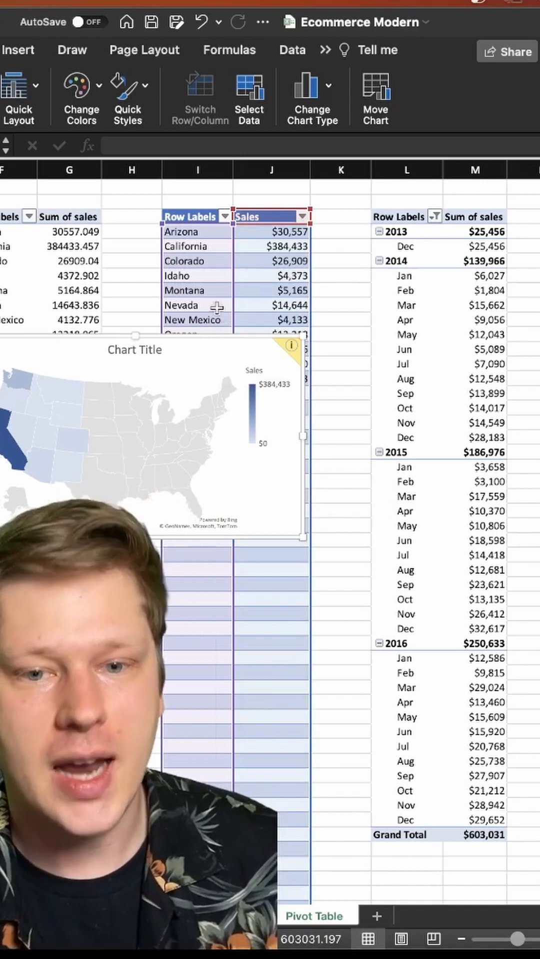
# Step: Move the sales map onto the dark dashboard and show its chart area formatting options
pyautogui.click(17, 50)
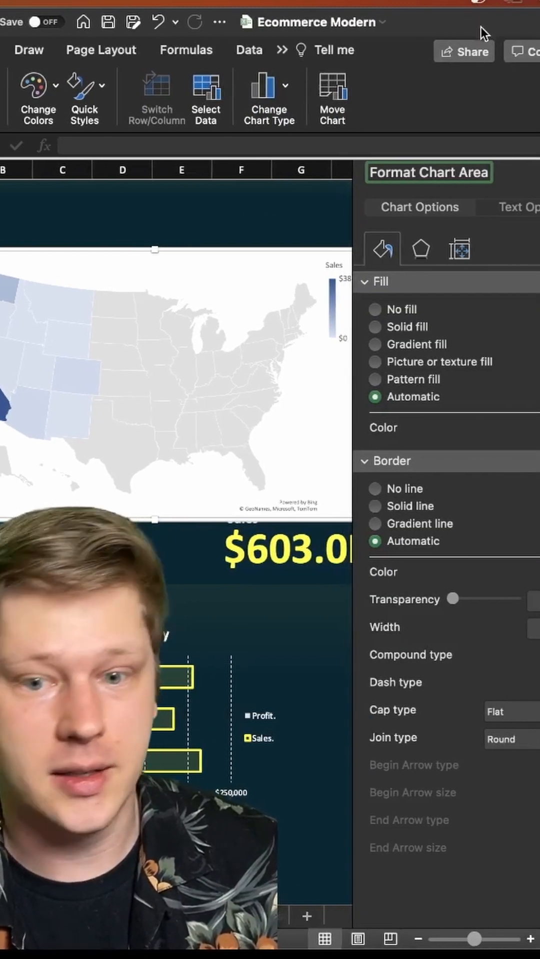
# Step: Give the map's chart area no fill and no border so it blends into the dark background
pyautogui.click(374, 326)
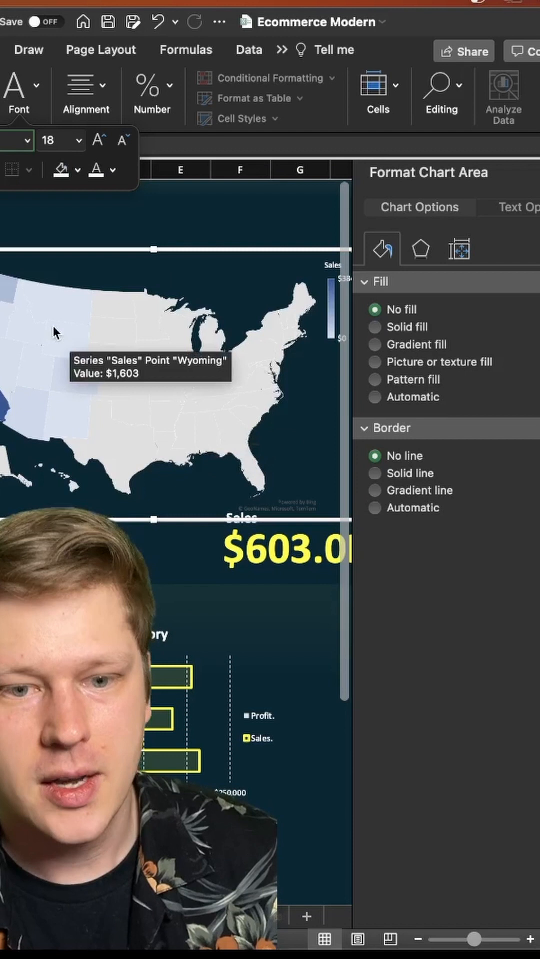
pyautogui.moveTo(122, 340)
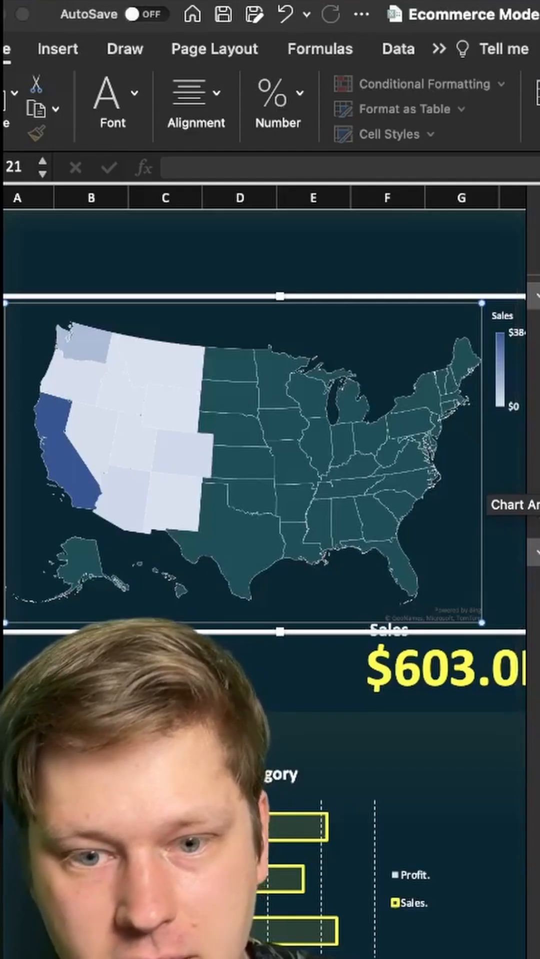
pyautogui.moveTo(324, 501)
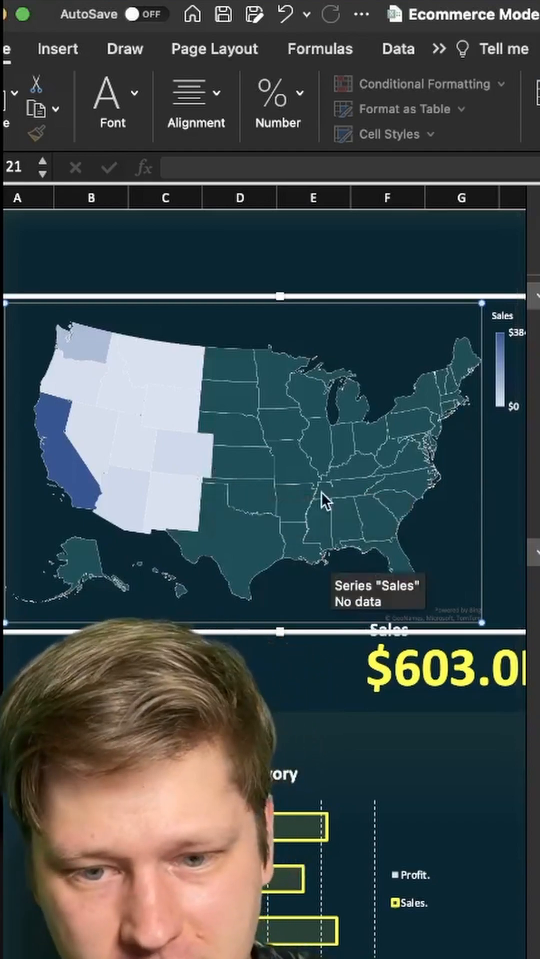
# Step: Outline every map state with a solid yellow 0.75 pt border
pyautogui.doubleClick(318, 496)
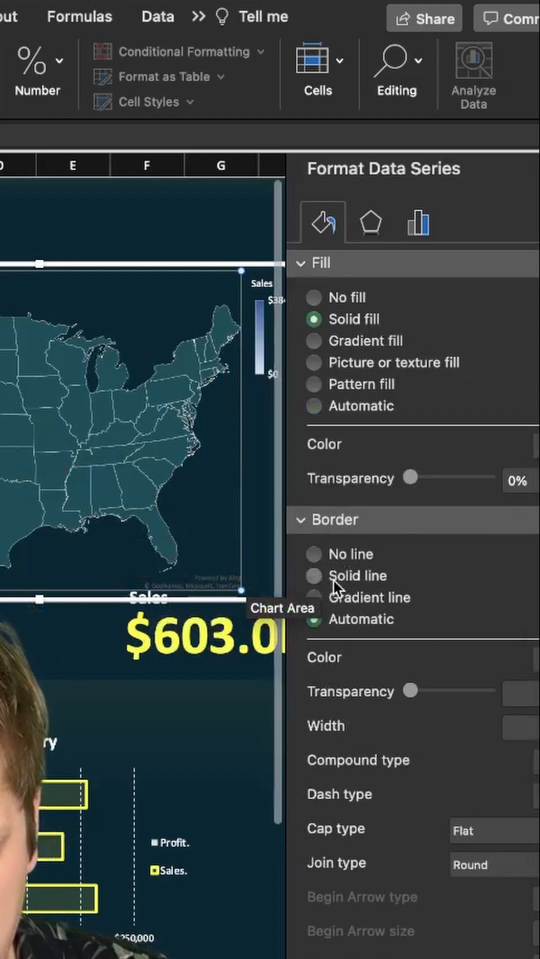
pyautogui.click(313, 576)
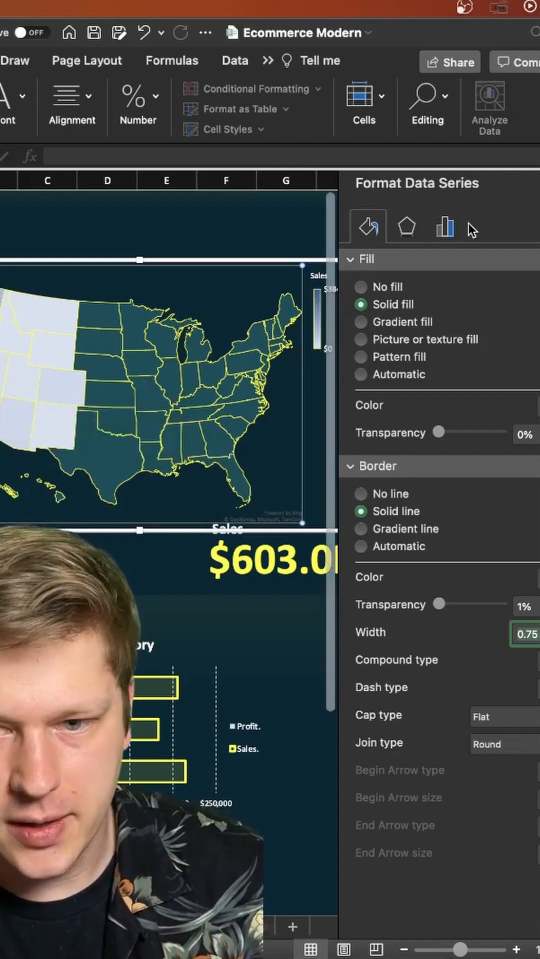
pyautogui.moveTo(446, 228)
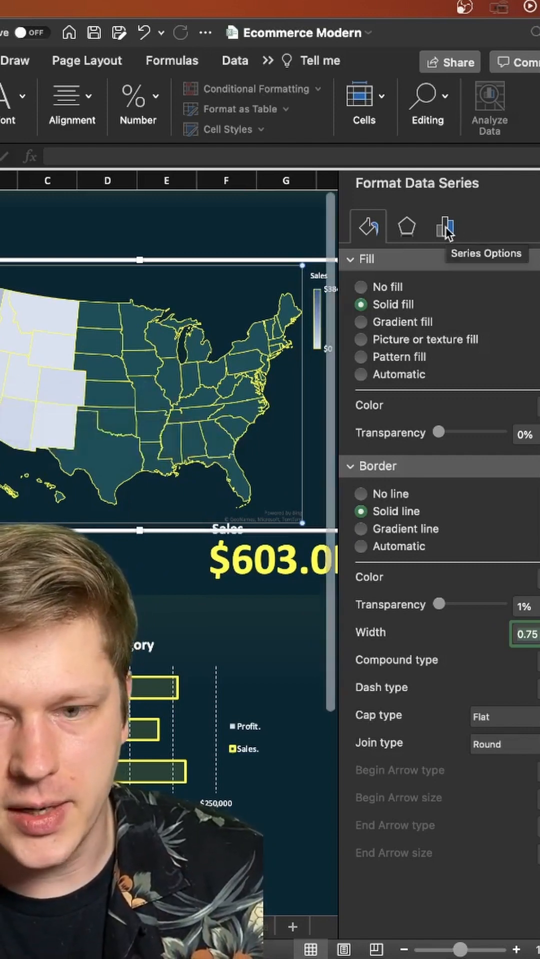
# Step: Shade map states with a dark-to-yellow series color gradient, then show the sales pivot sheet
pyautogui.click(445, 227)
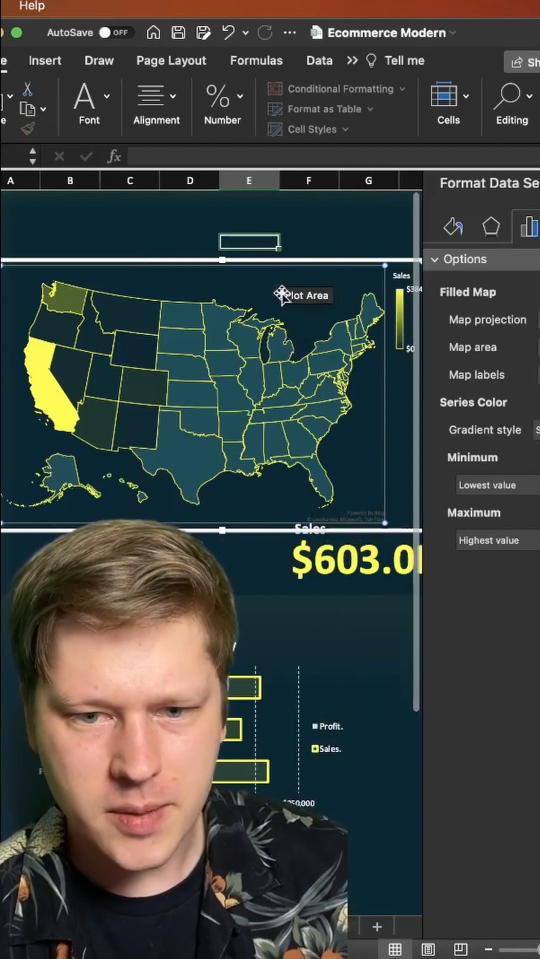
pyautogui.click(260, 352)
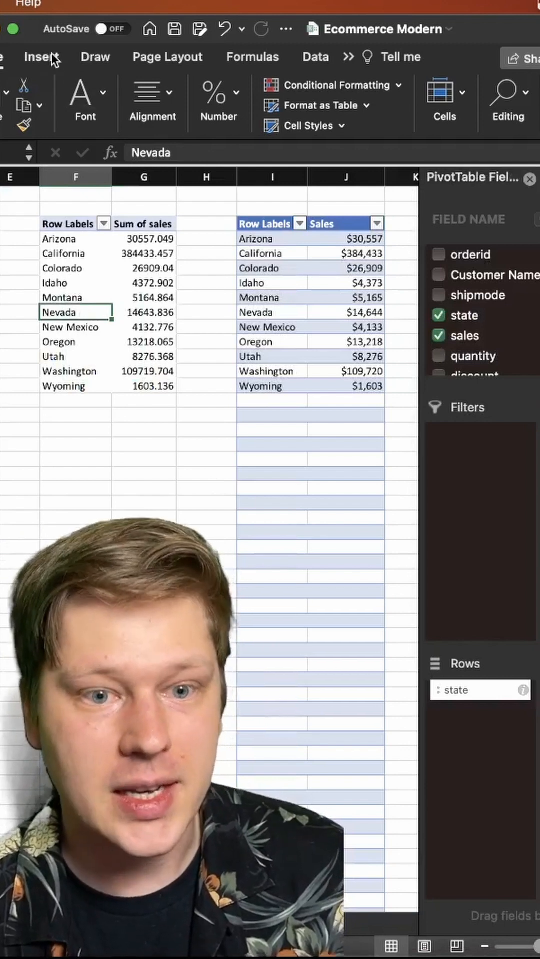
# Step: Start a slicer for the state sales pivot with the region field ticked
pyautogui.click(41, 56)
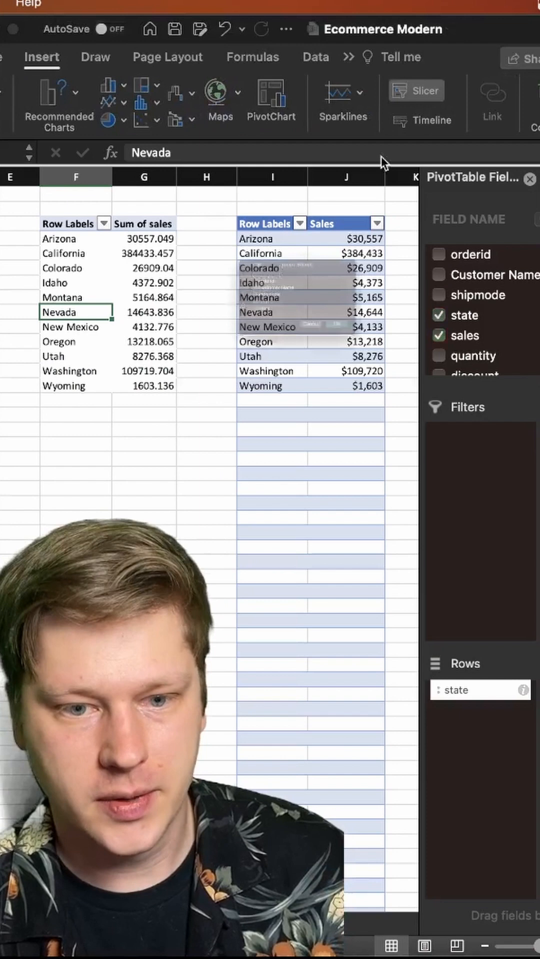
pyautogui.click(424, 90)
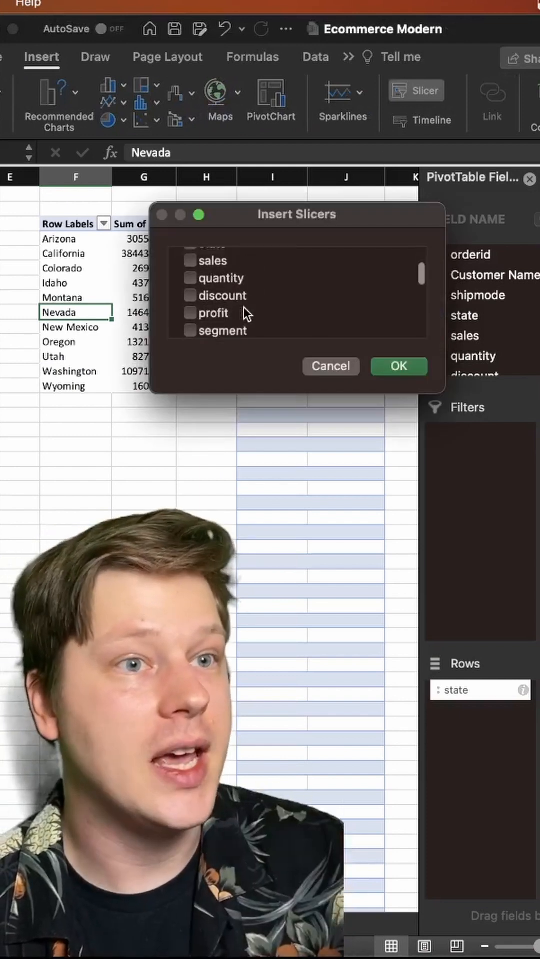
pyautogui.scroll(3)
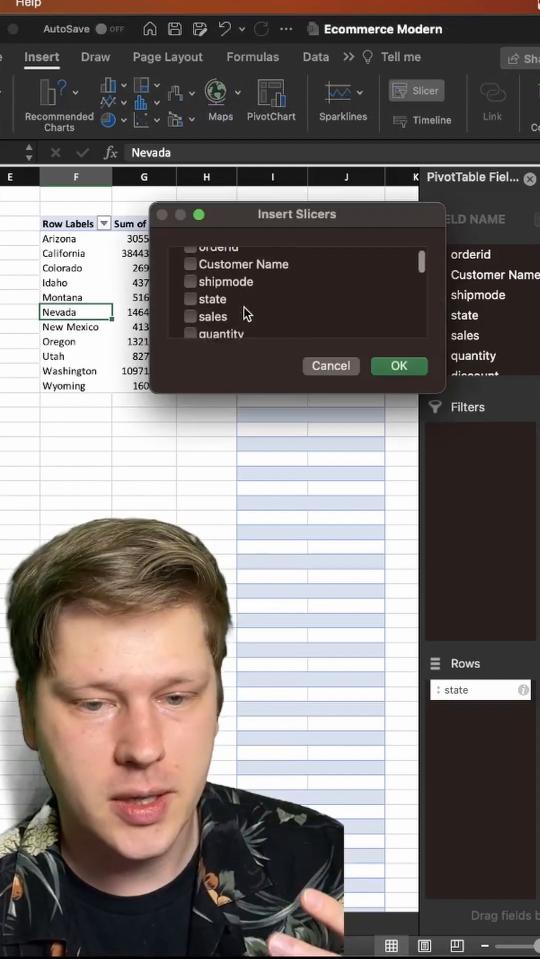
pyautogui.scroll(3)
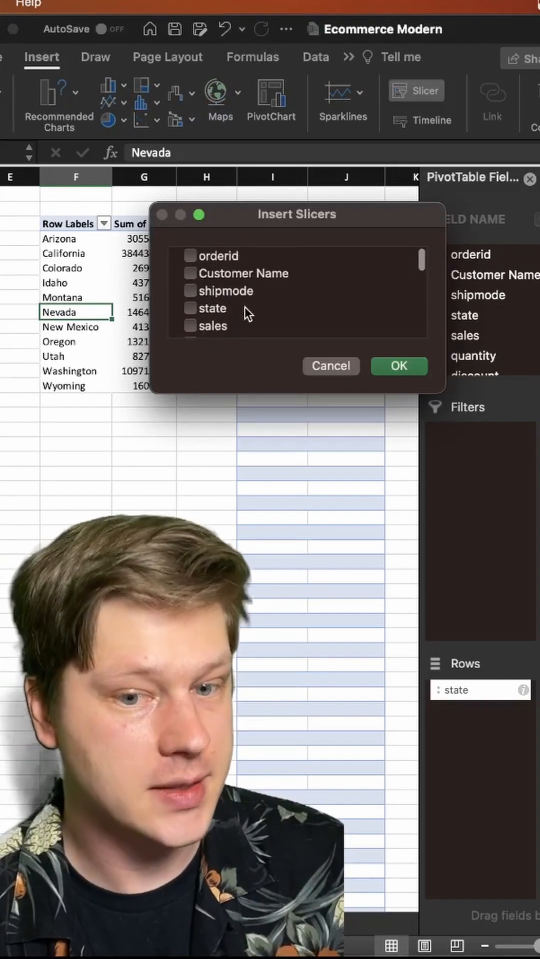
pyautogui.scroll(-3)
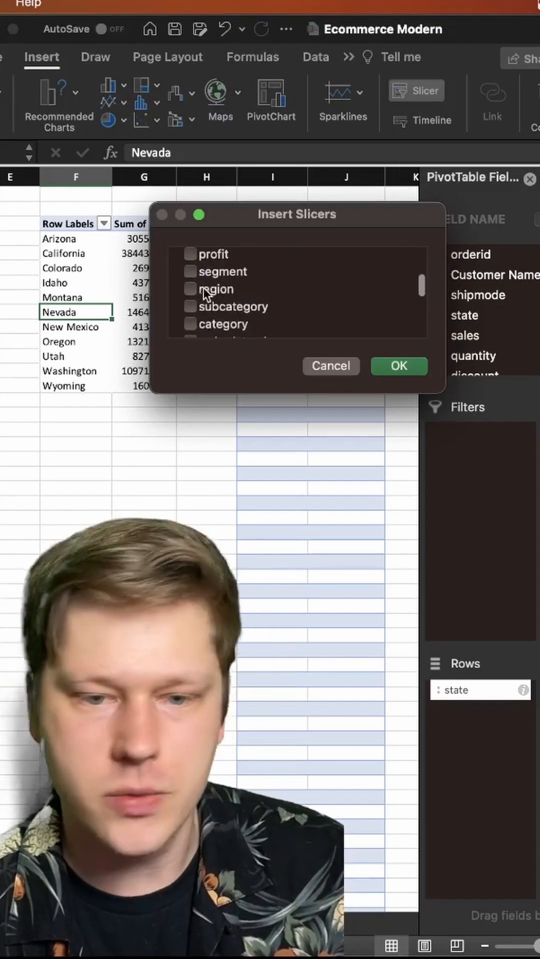
pyautogui.click(190, 289)
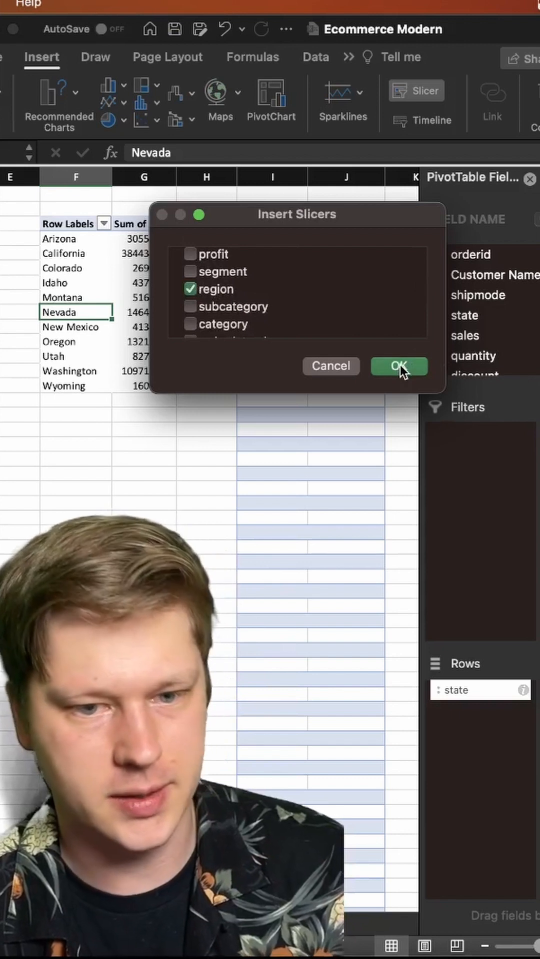
# Step: Create the region slicer on the dashboard with two columns and a dark style
pyautogui.click(398, 366)
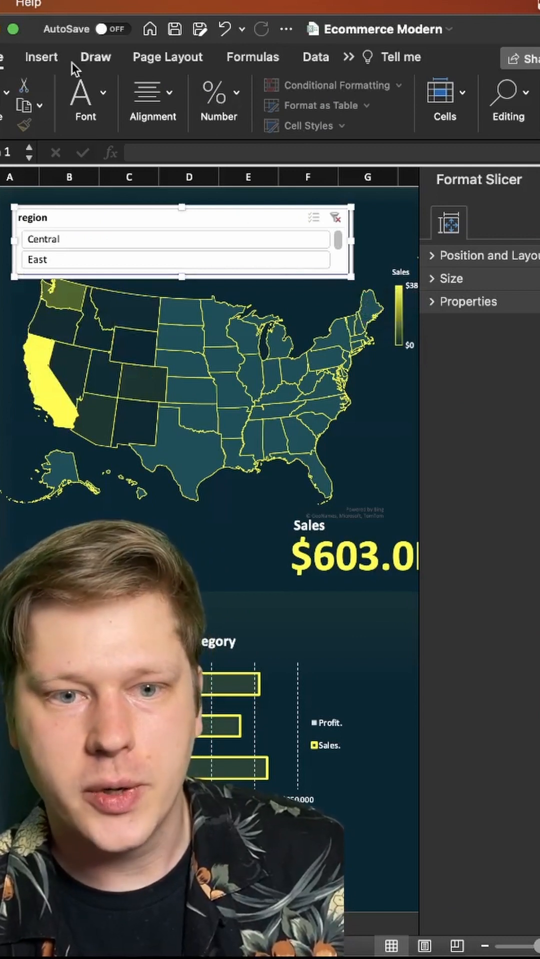
pyautogui.click(348, 57)
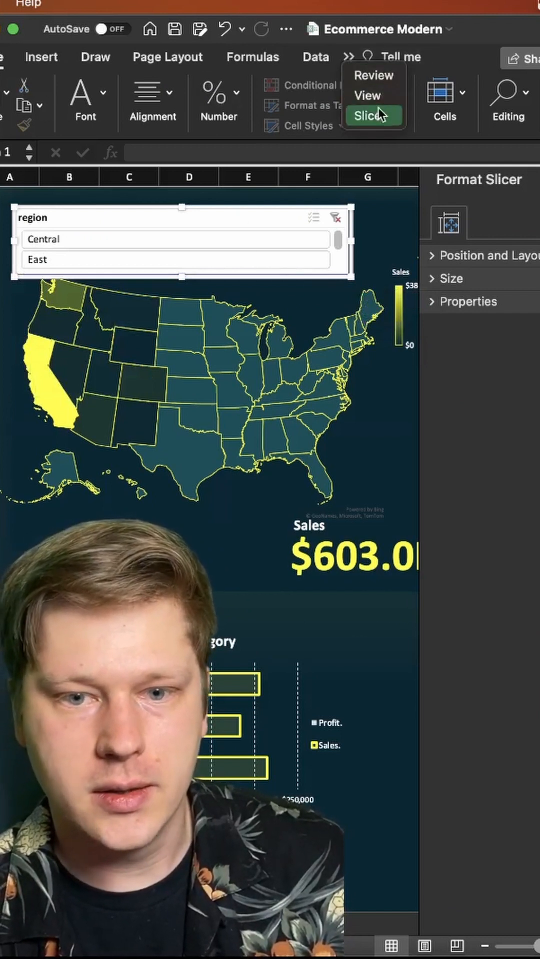
pyautogui.click(368, 116)
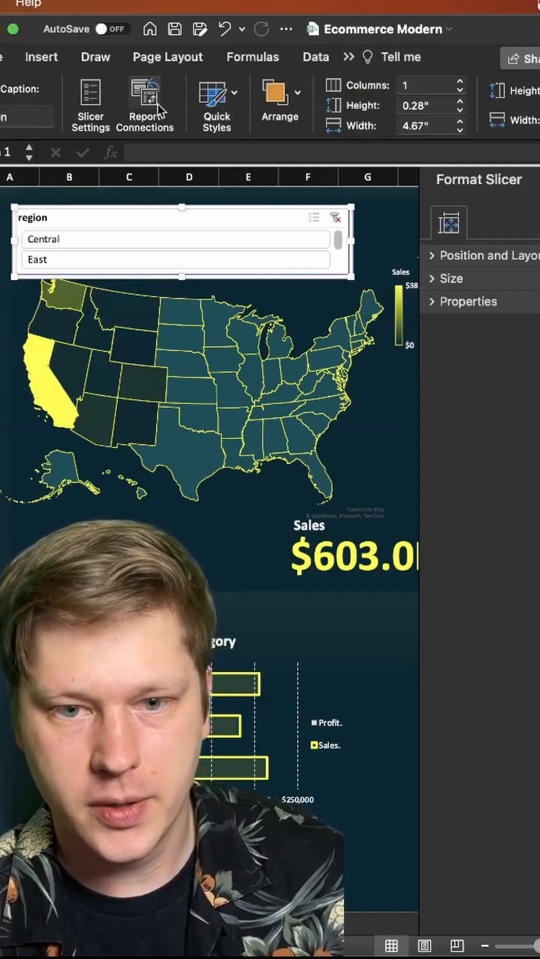
pyautogui.moveTo(474, 89)
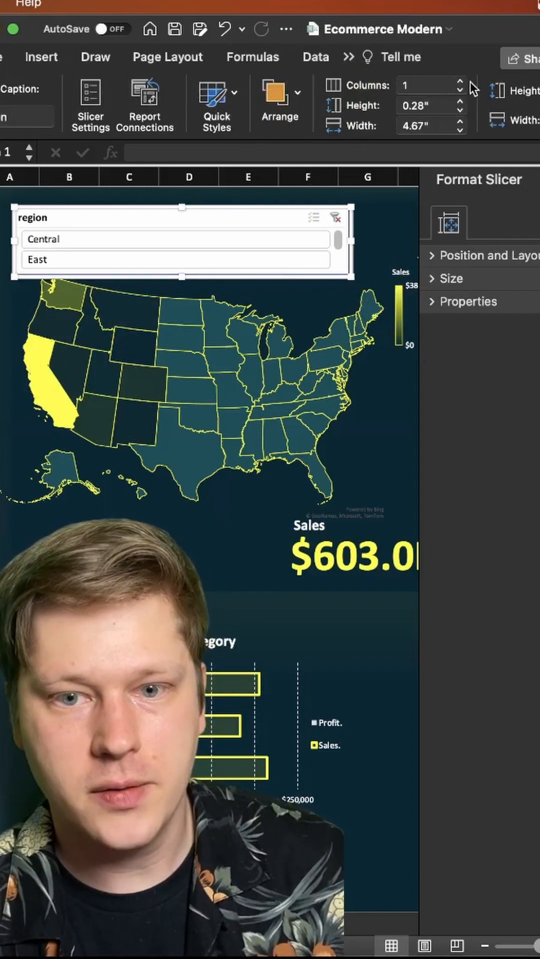
pyautogui.click(460, 81)
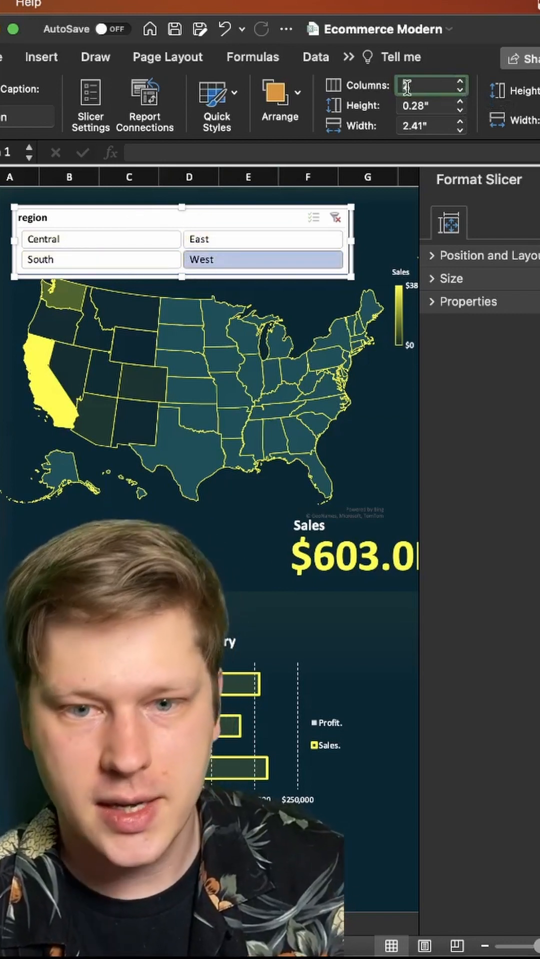
pyautogui.click(216, 92)
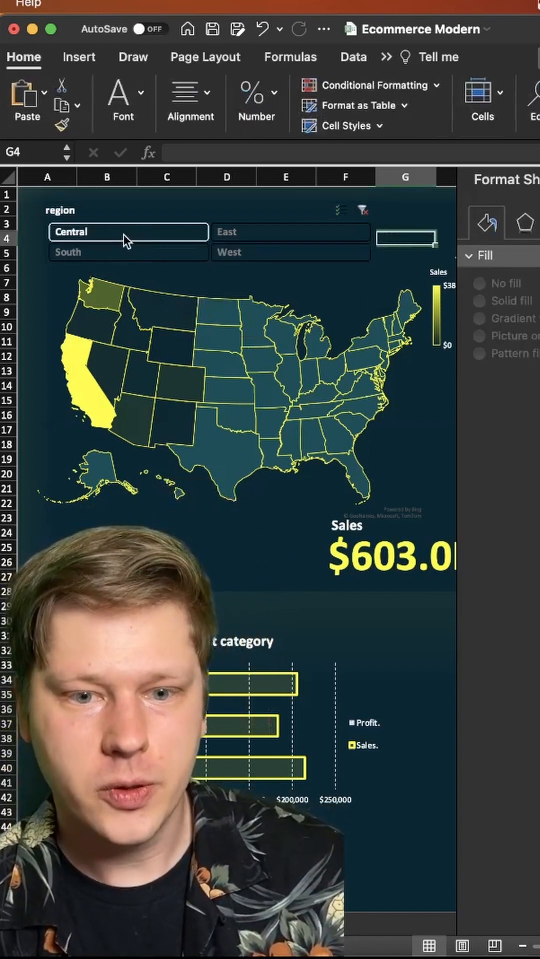
pyautogui.click(128, 252)
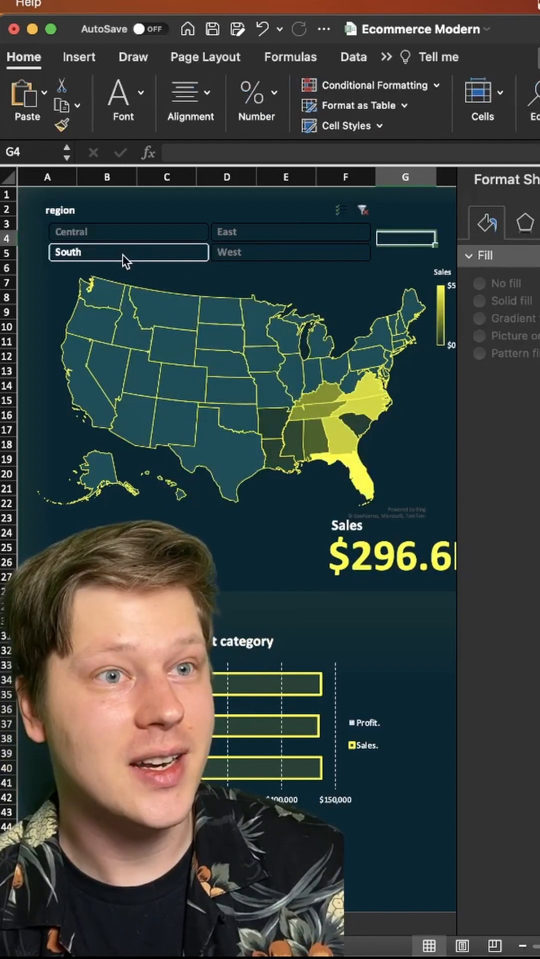
pyautogui.click(290, 252)
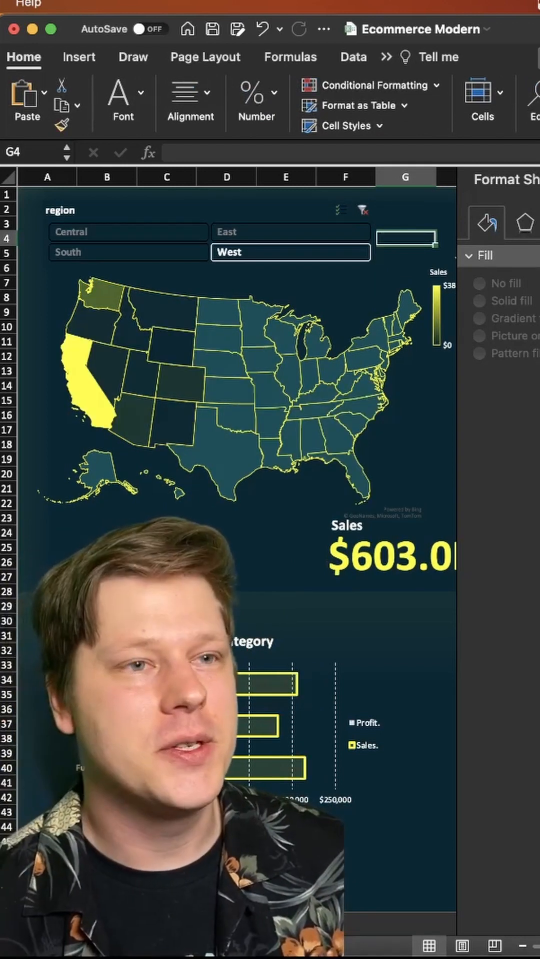